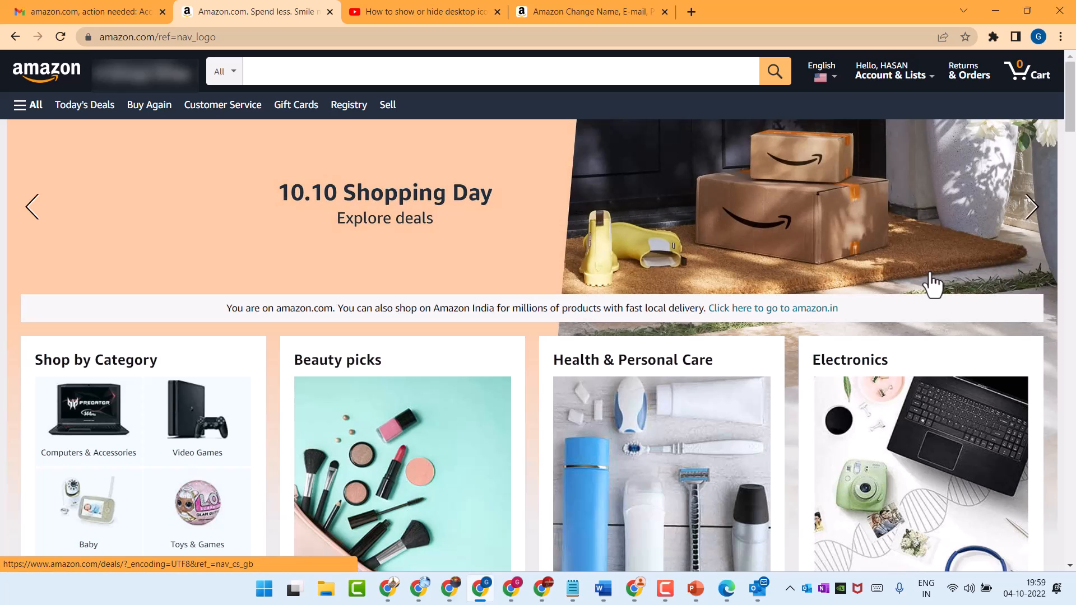
pyautogui.moveTo(913, 121)
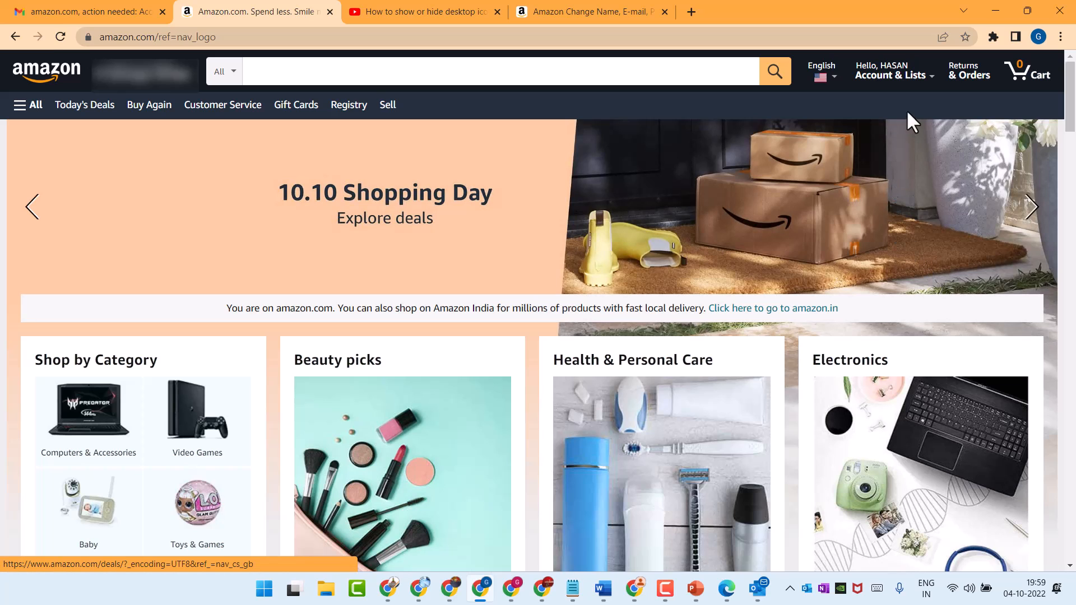
# Step: Open Account from the Account & Lists menu to reach Your Account
pyautogui.click(890, 70)
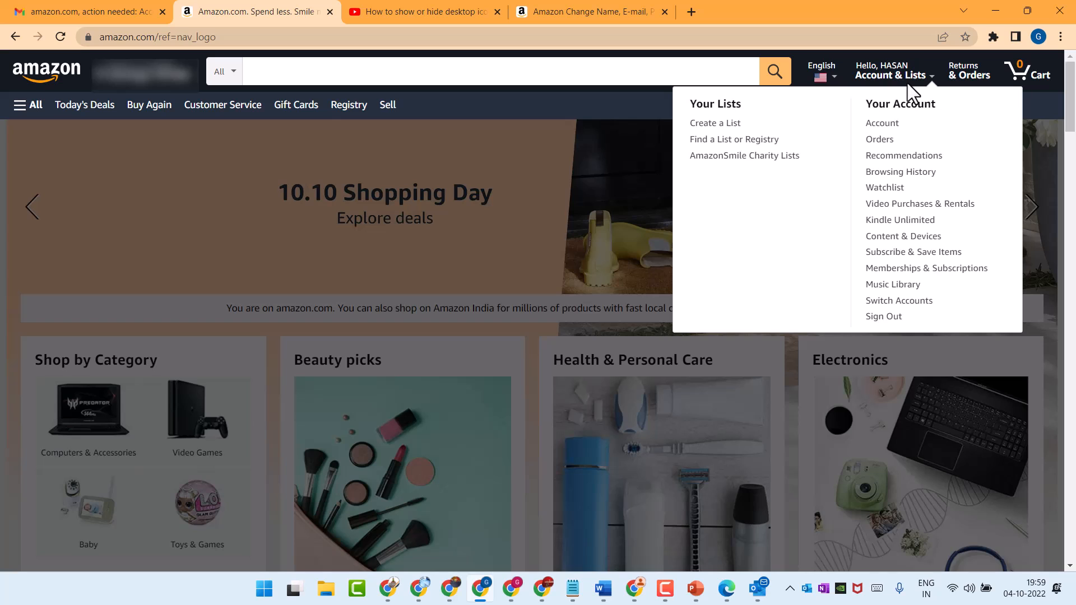
pyautogui.moveTo(883, 123)
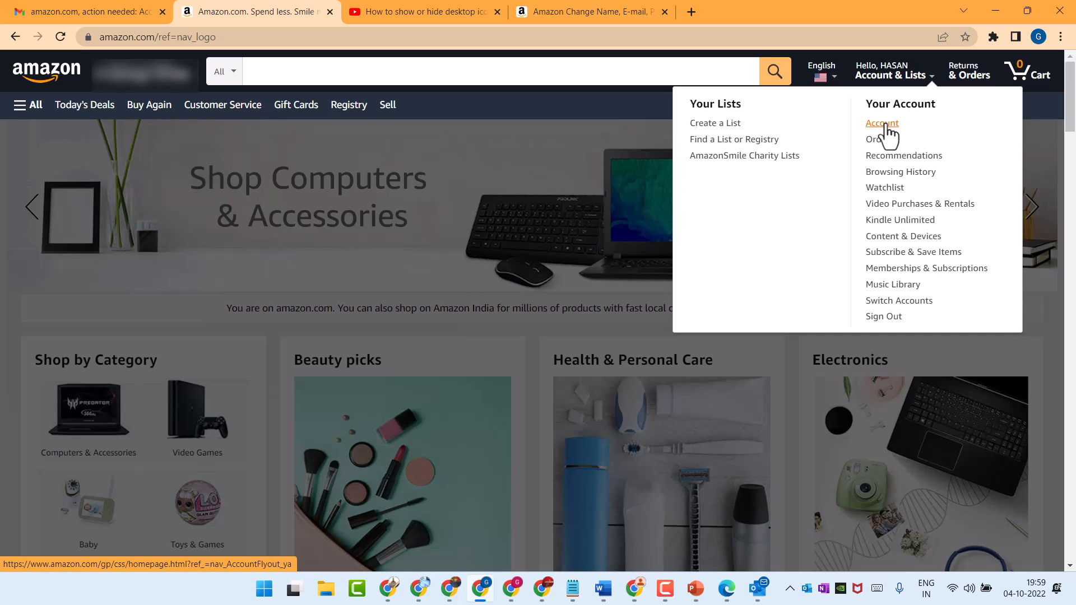
pyautogui.click(881, 123)
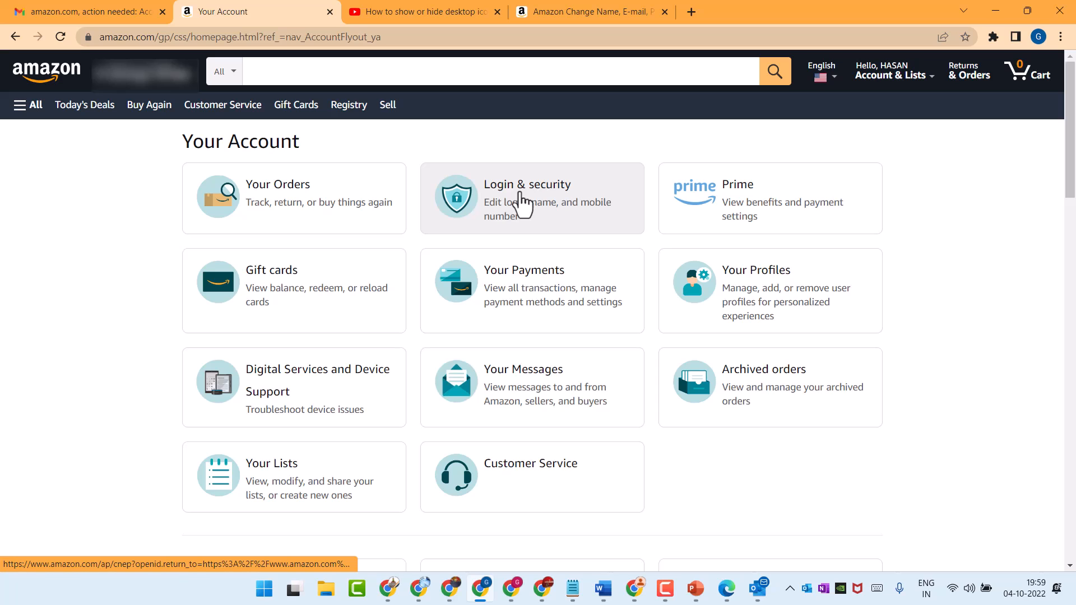
# Step: Go to Login & security and edit the Two-Step Verification (2SV) settings
pyautogui.click(532, 199)
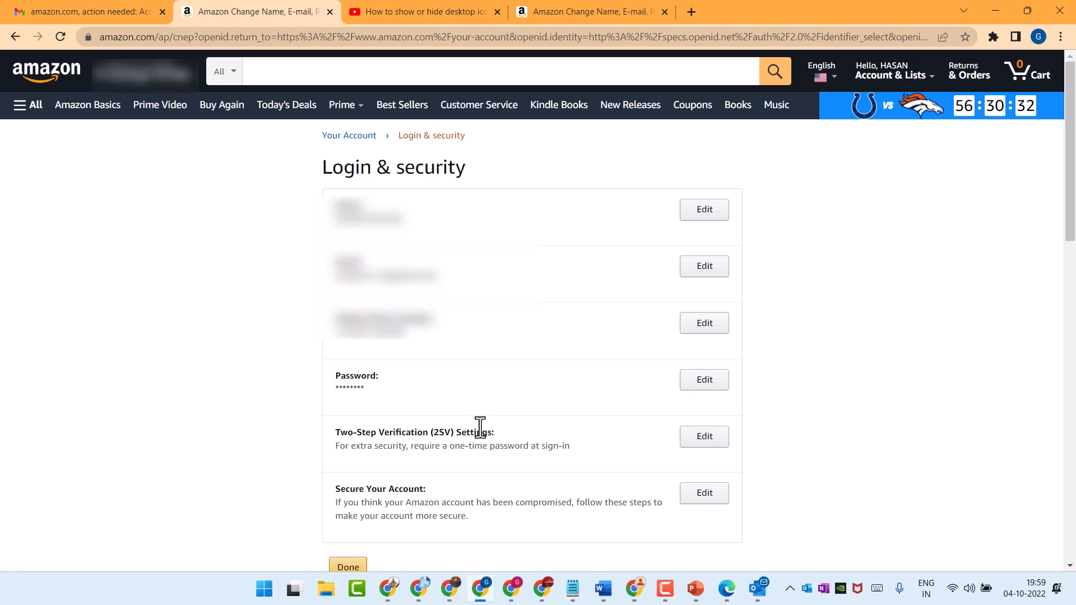
pyautogui.moveTo(386, 440)
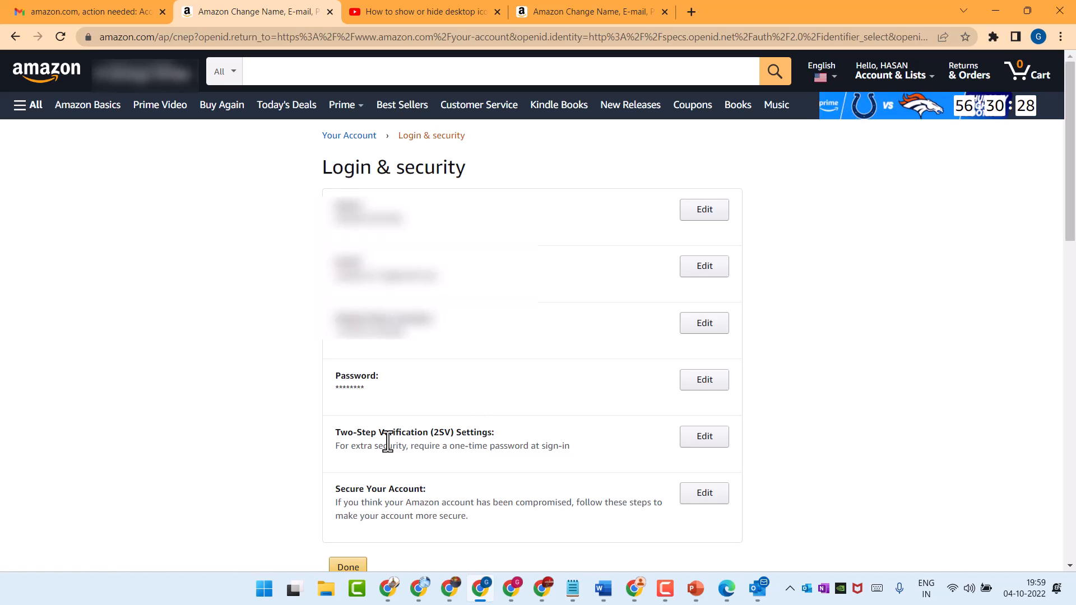
pyautogui.moveTo(666, 447)
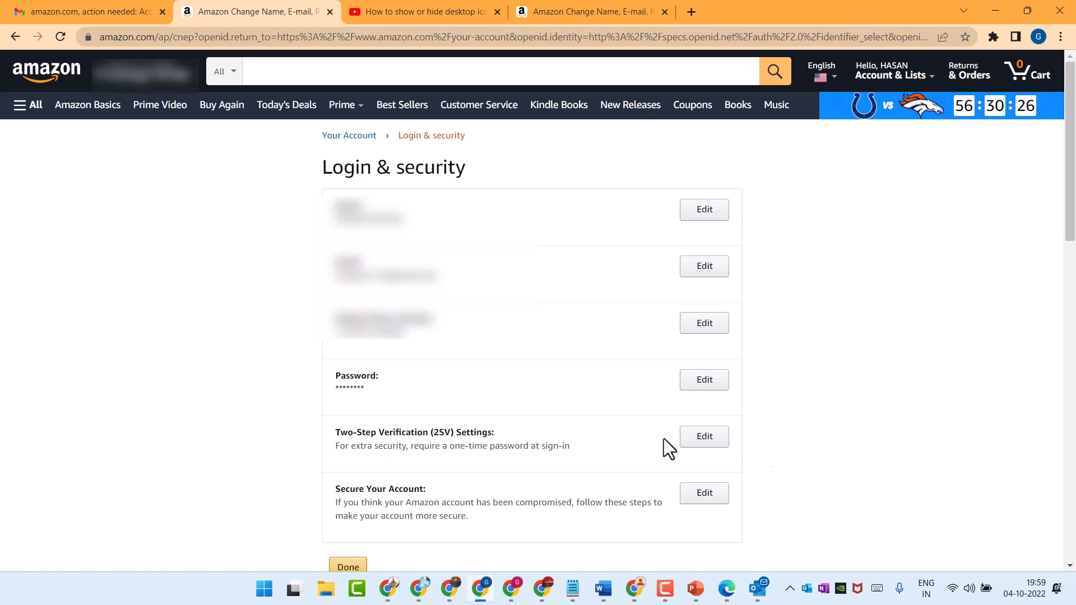
pyautogui.click(703, 437)
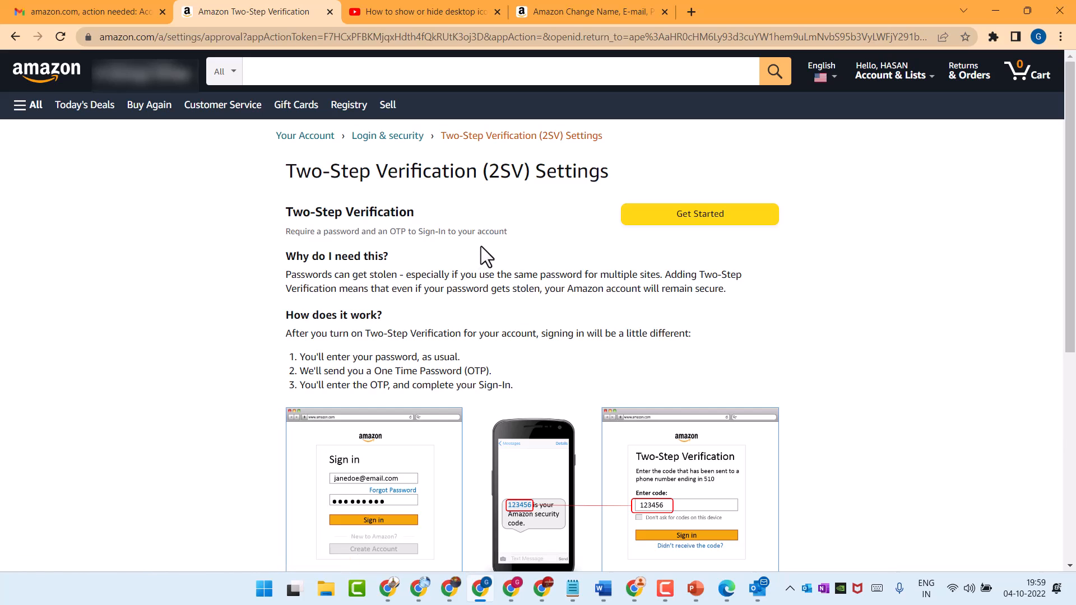
pyautogui.moveTo(508, 248)
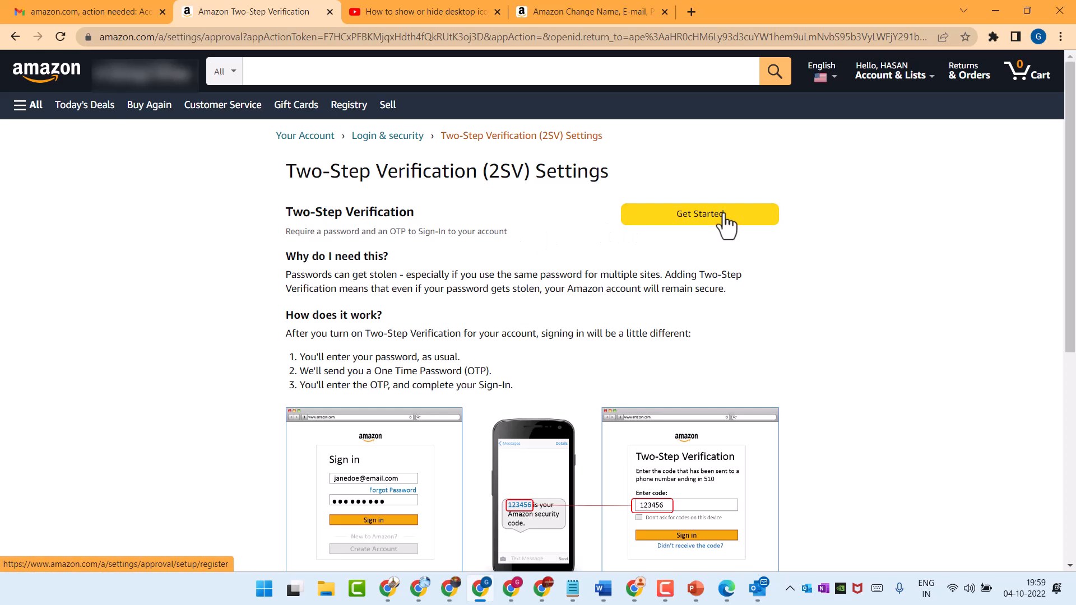
# Step: Start Two-Step Verification enrollment with Get Started
pyautogui.click(699, 214)
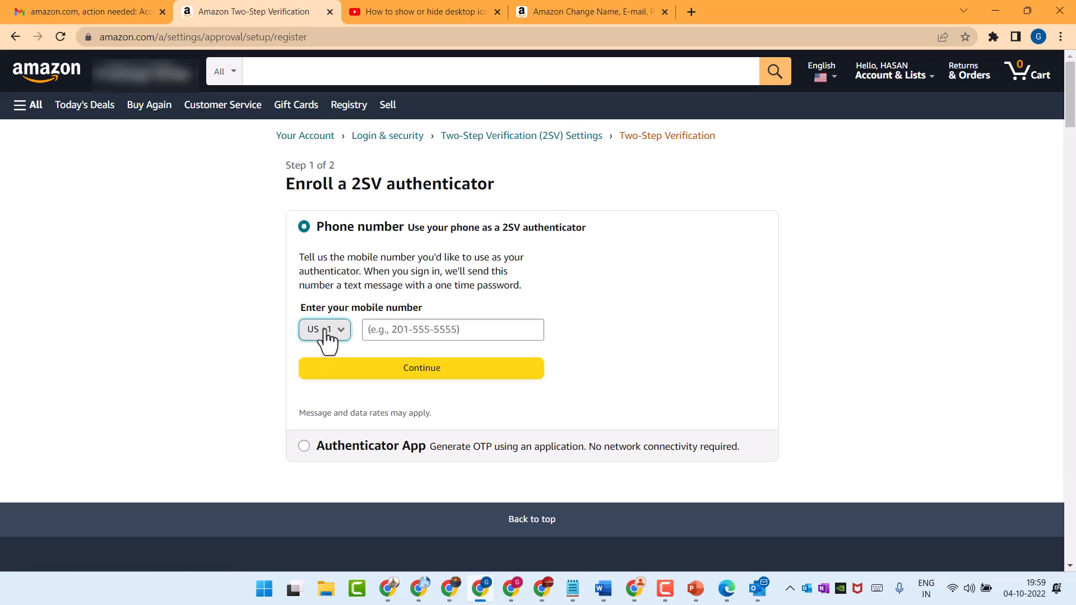
# Step: Choose the country calling code for the 2SV mobile number
pyautogui.click(323, 330)
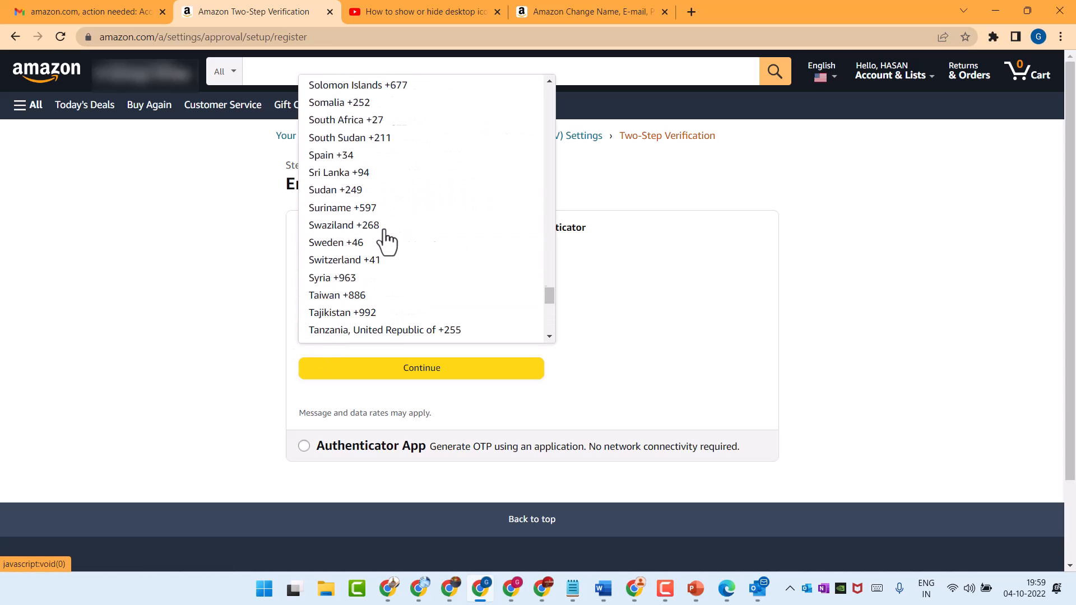
pyautogui.click(421, 368)
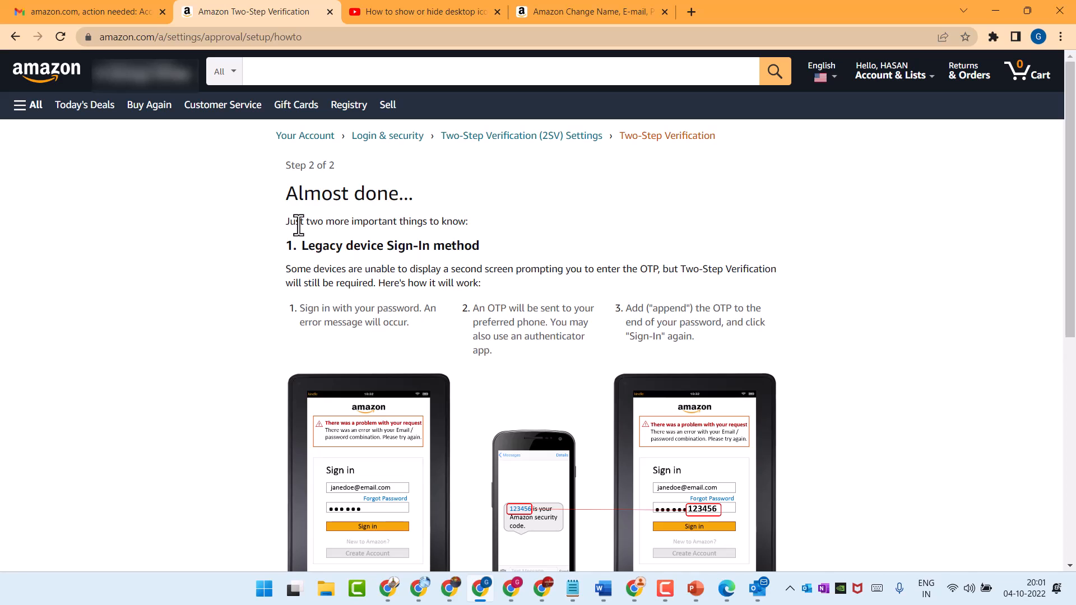
pyautogui.moveTo(316, 282)
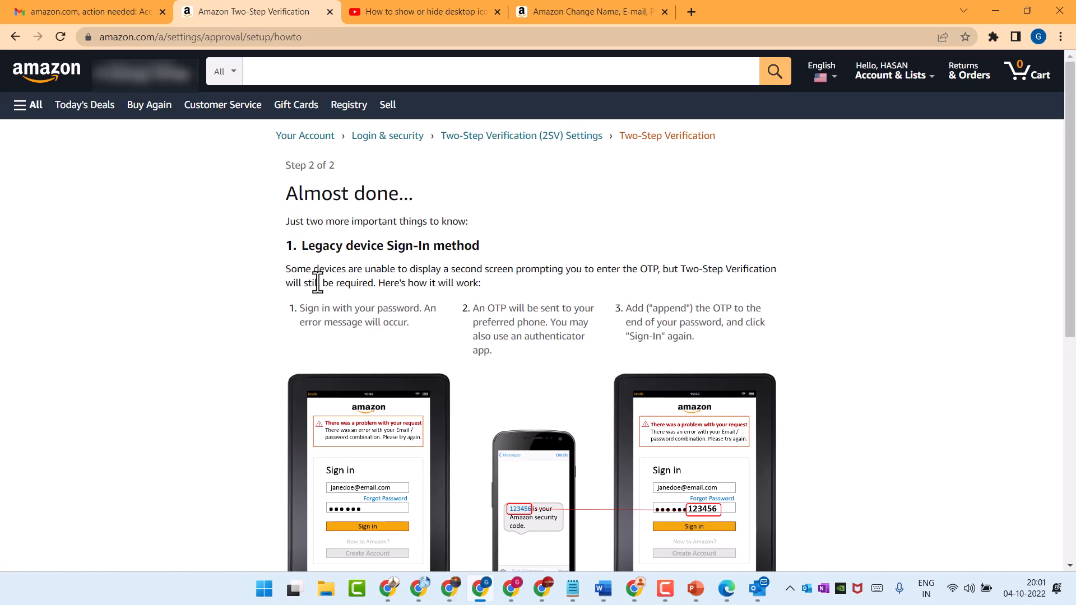
# Step: Confirm 'Got it. Turn on Two-Step Verification' on the Almost done page
pyautogui.scroll(-3)
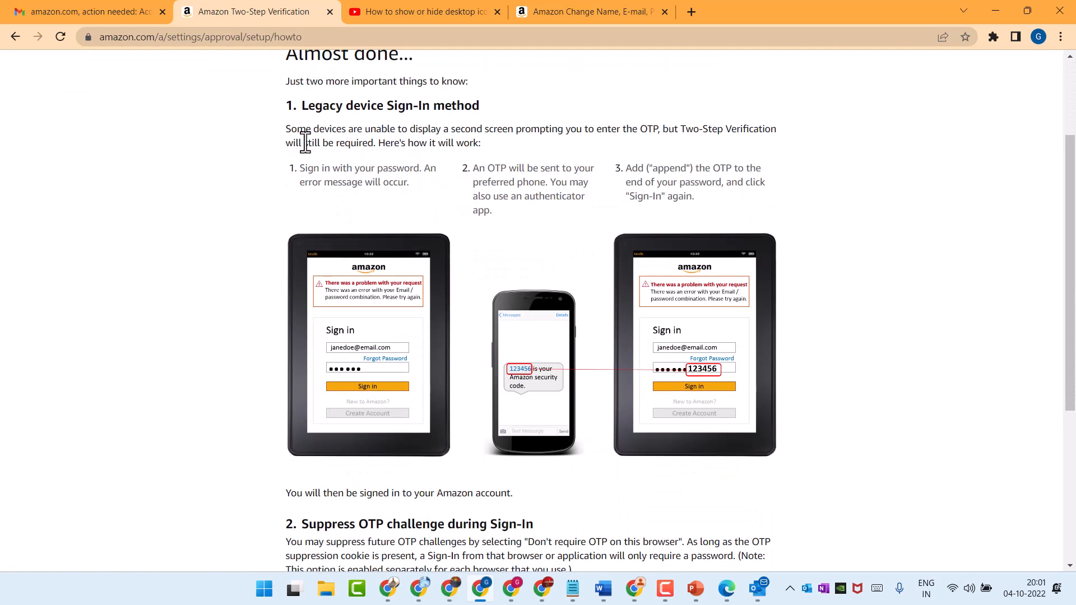
pyautogui.scroll(-3)
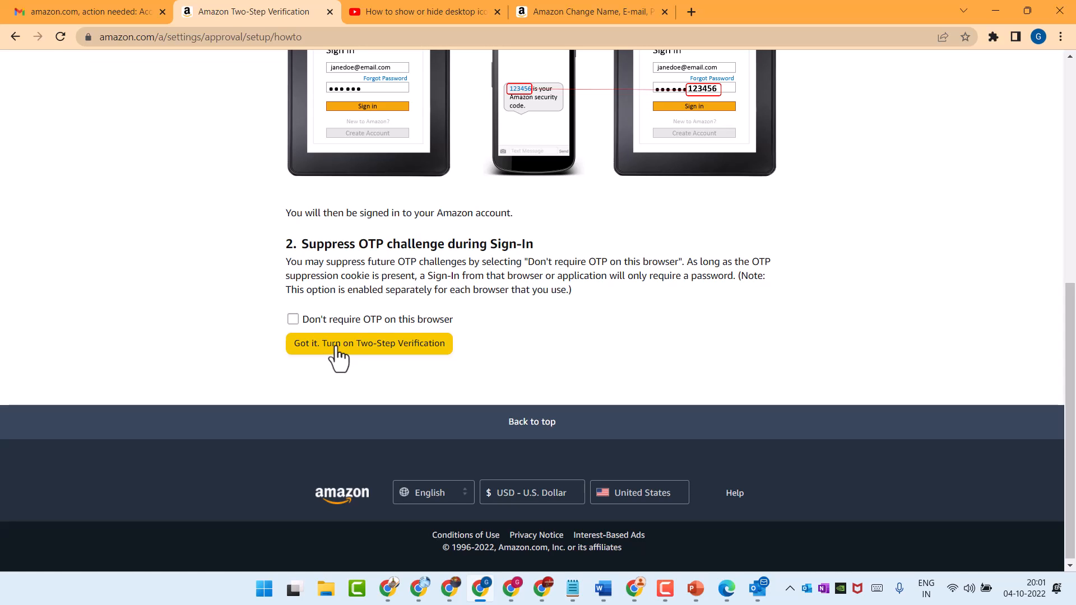
pyautogui.click(369, 343)
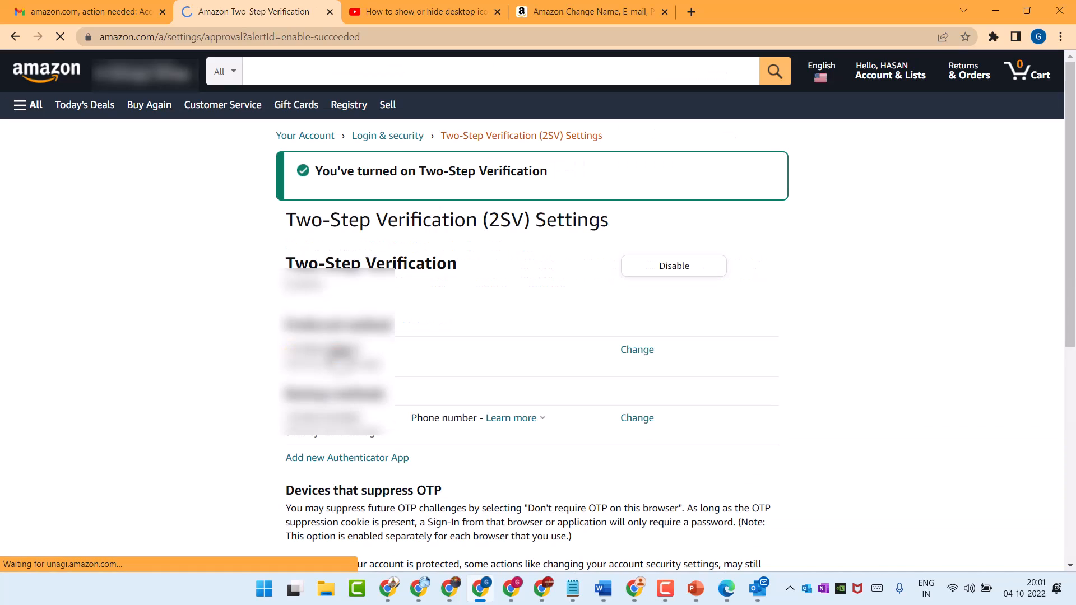